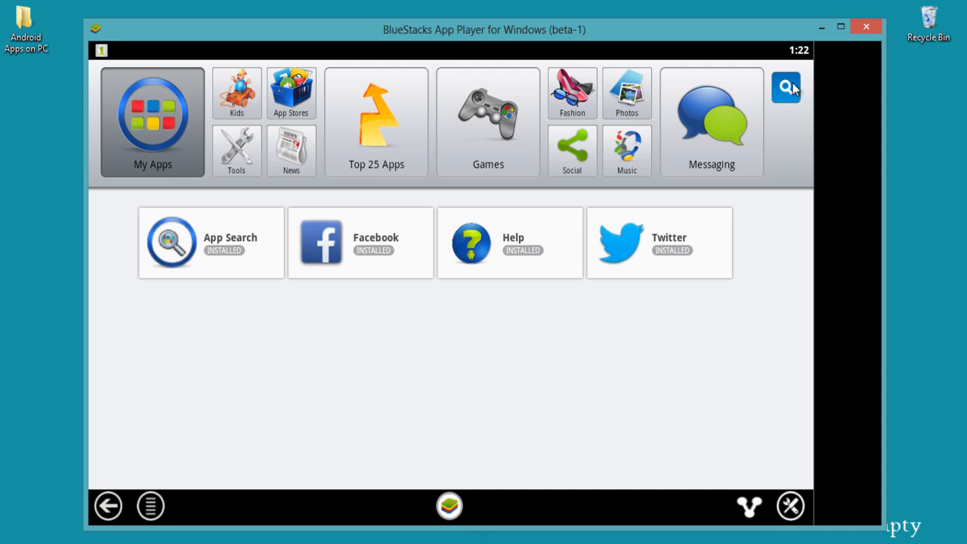
Search BlueStacks apps for 'what' and pick the WhatsApp suggestion.
left_click(786, 87)
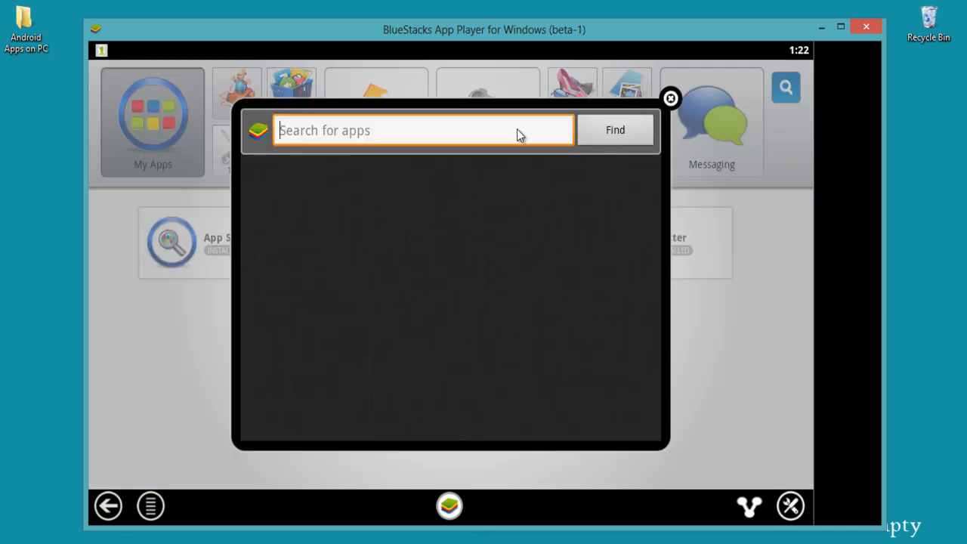
type("w")
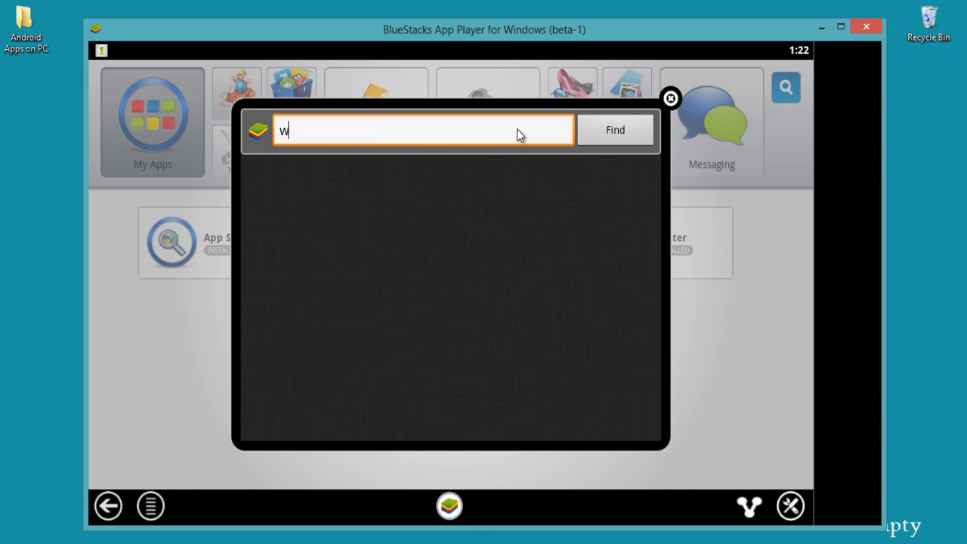
type("hat")
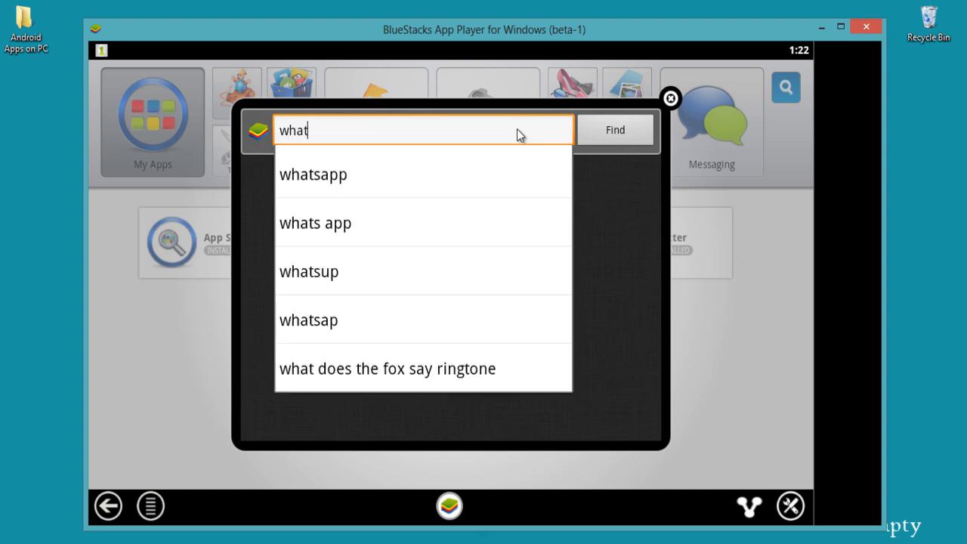
left_click(313, 174)
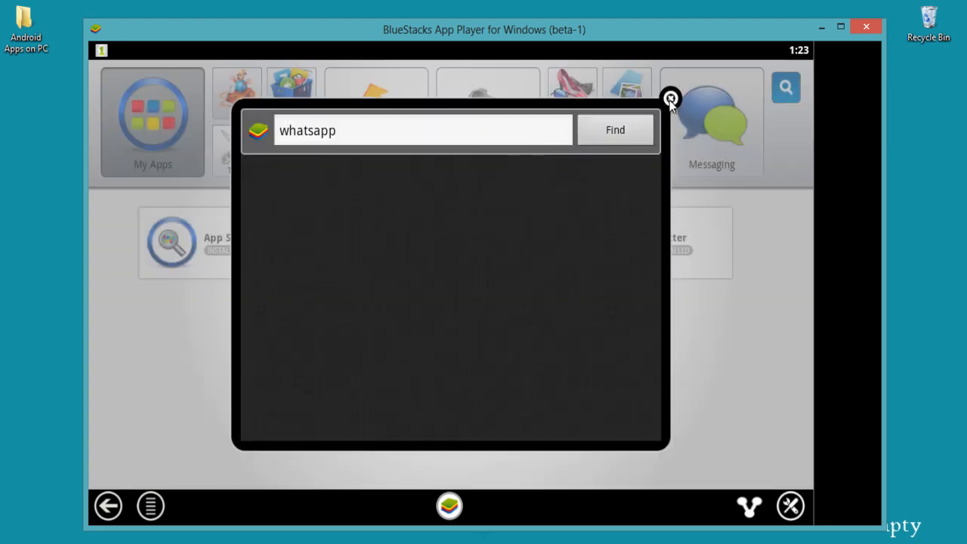
Dismiss the app search and open the GetJar store from App Stores.
left_click(670, 98)
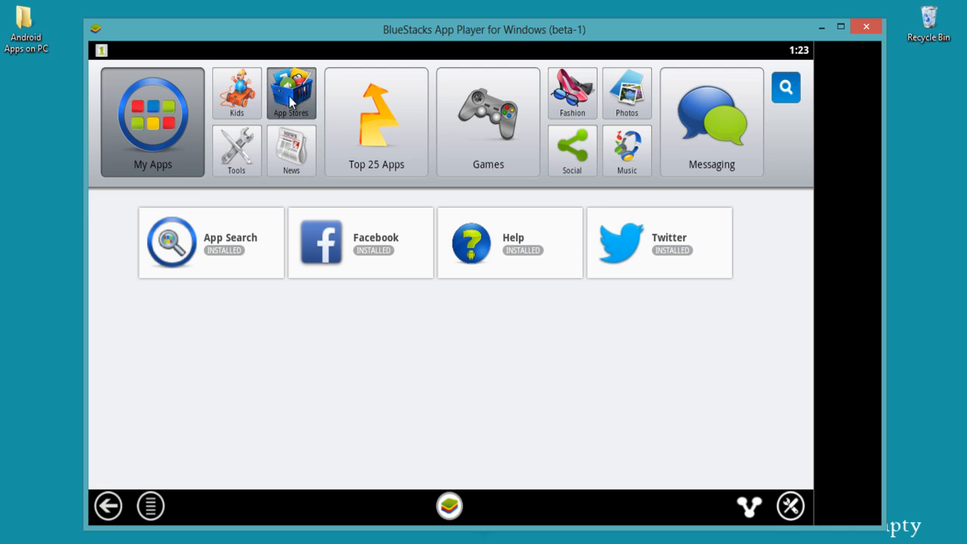
left_click(291, 93)
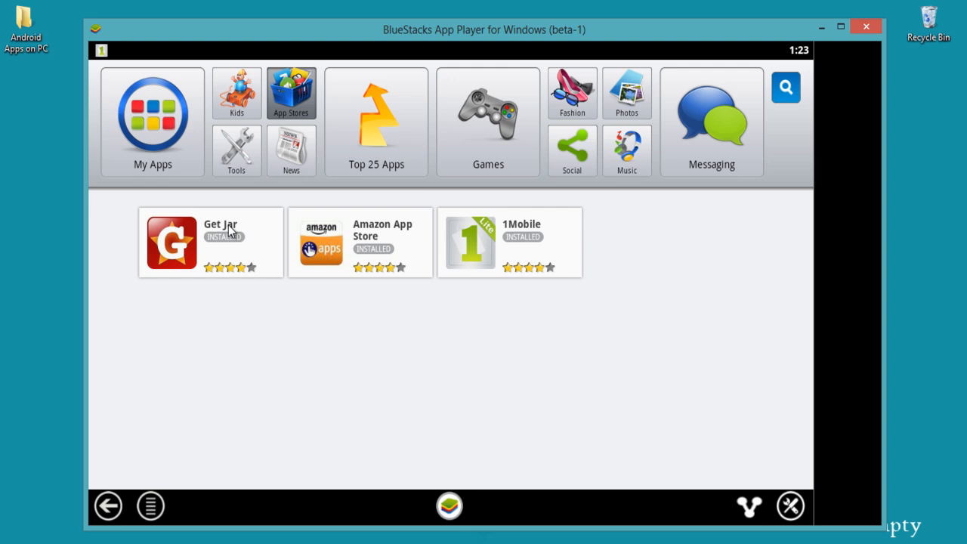
mouse_move(293, 110)
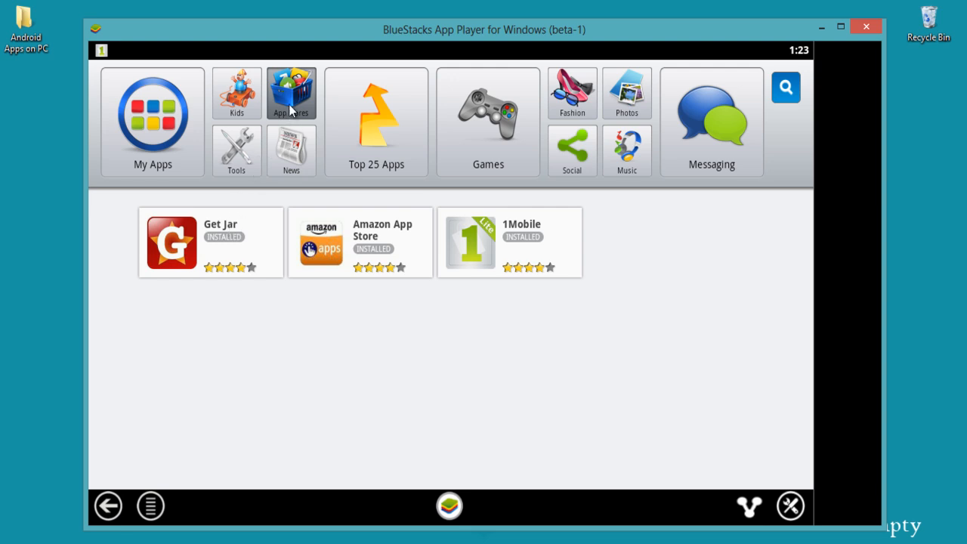
left_click(292, 91)
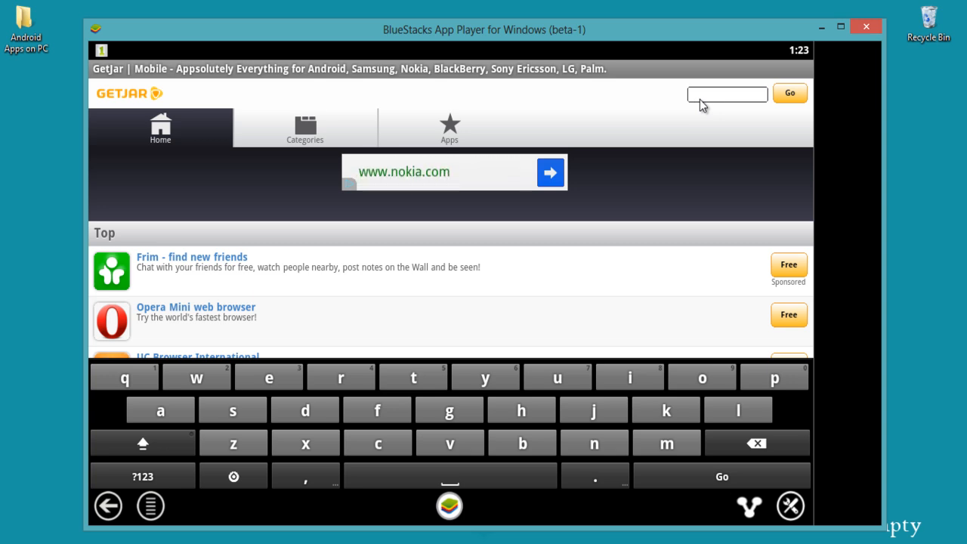
Search GetJar for 'facebook'.
type("facebook")
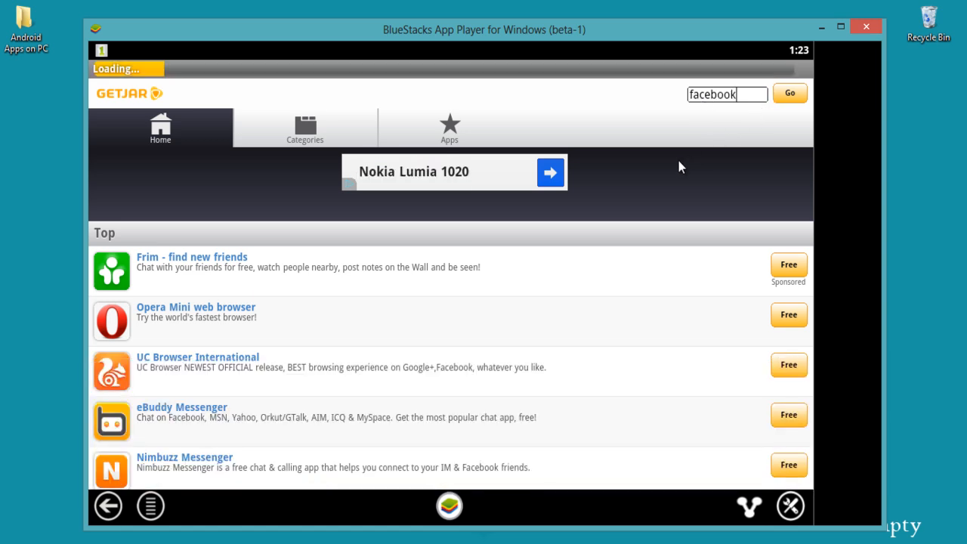
left_click(790, 93)
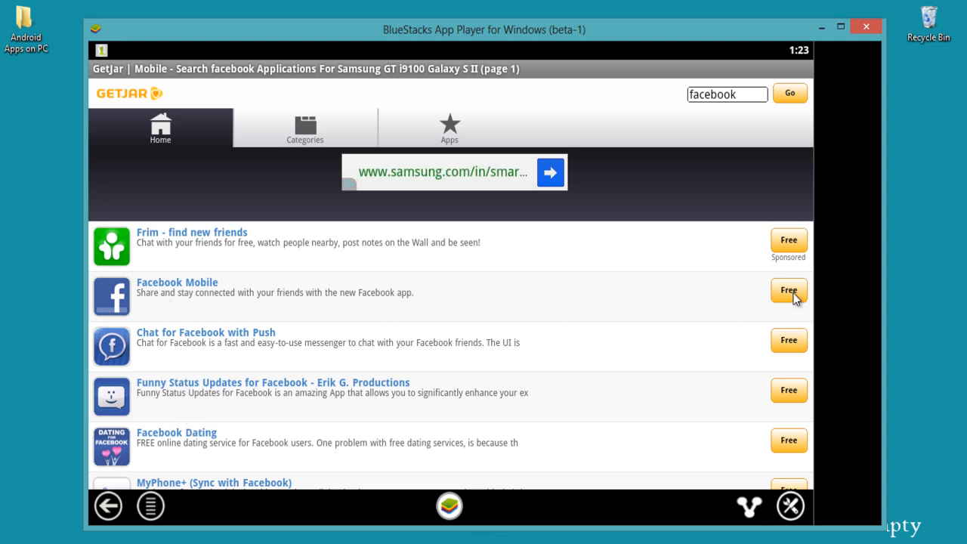
Download Facebook Mobile from GetJar, then launch Facebook from the home screen.
left_click(789, 291)
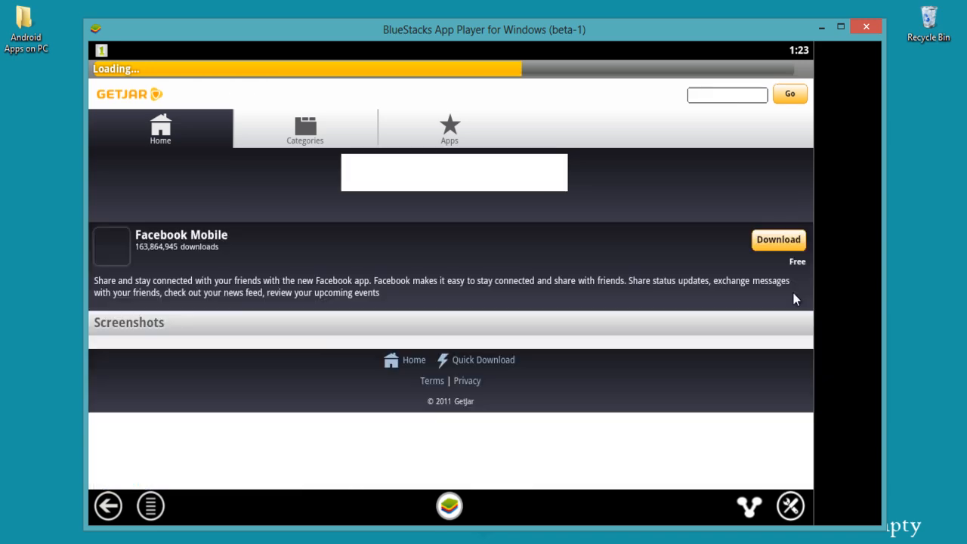
left_click(778, 240)
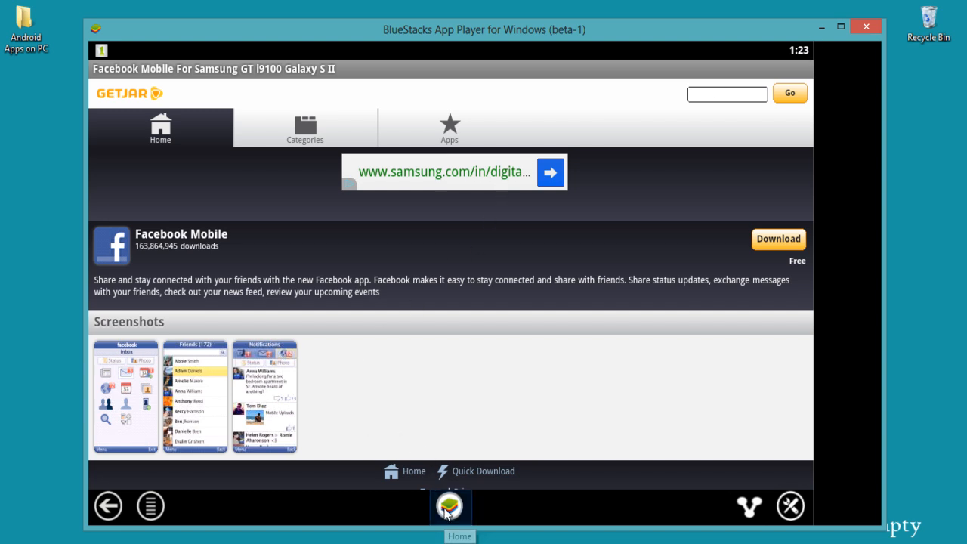
left_click(450, 506)
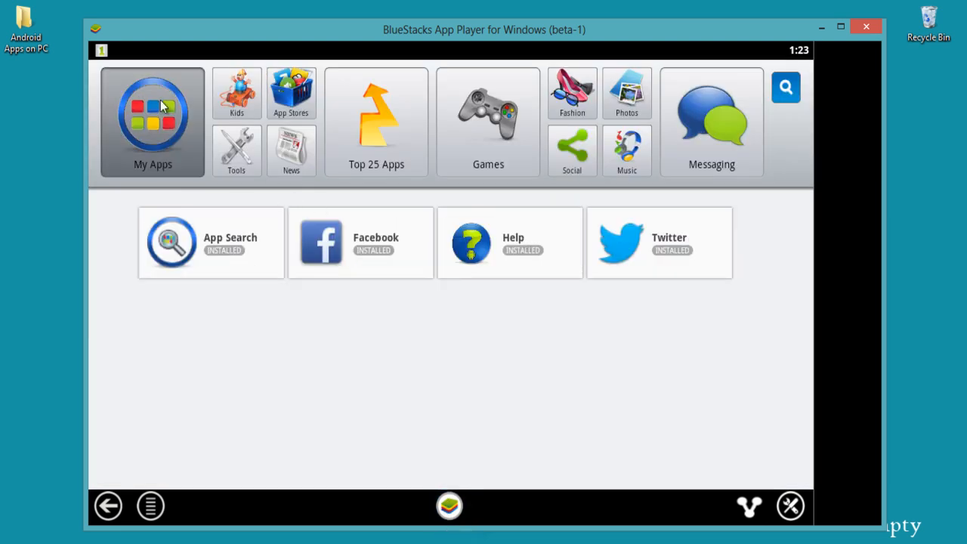
mouse_move(366, 295)
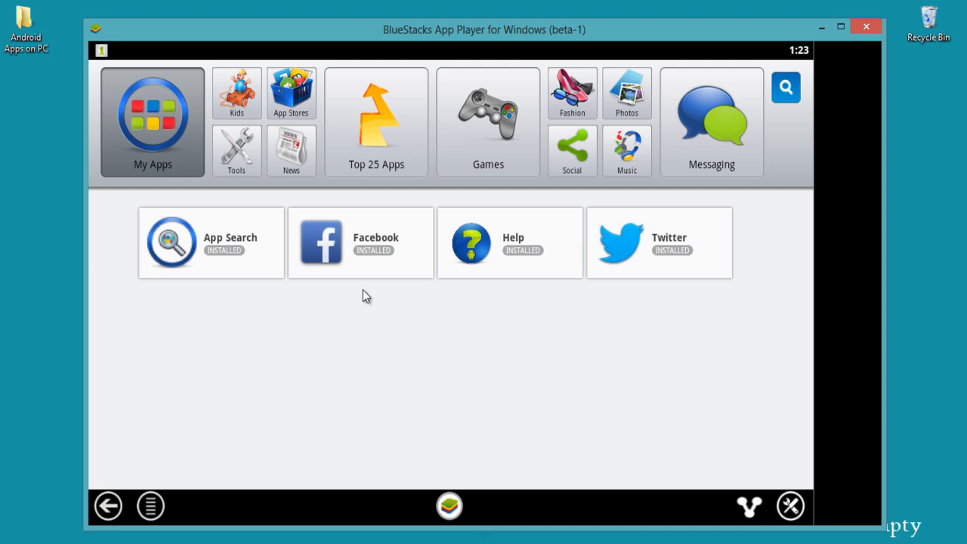
mouse_move(348, 253)
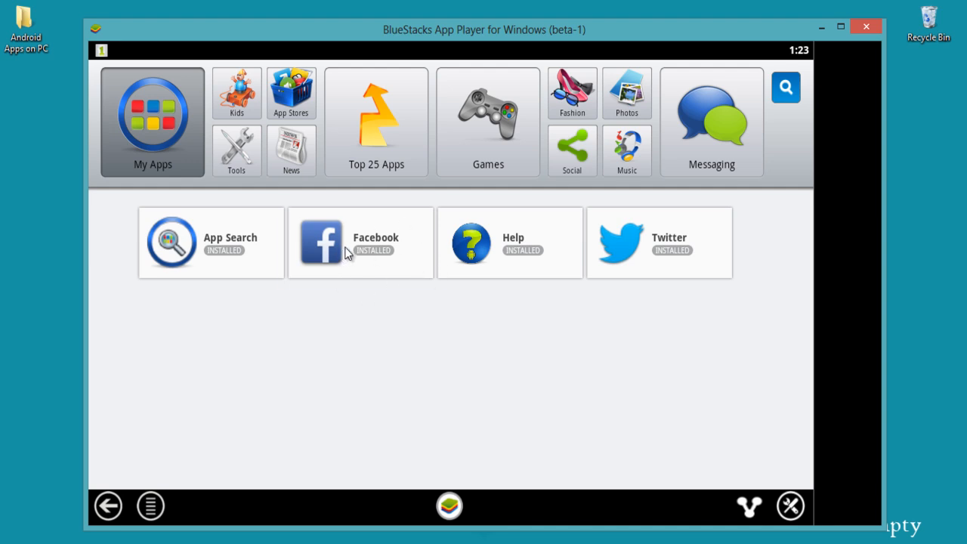
left_click(361, 243)
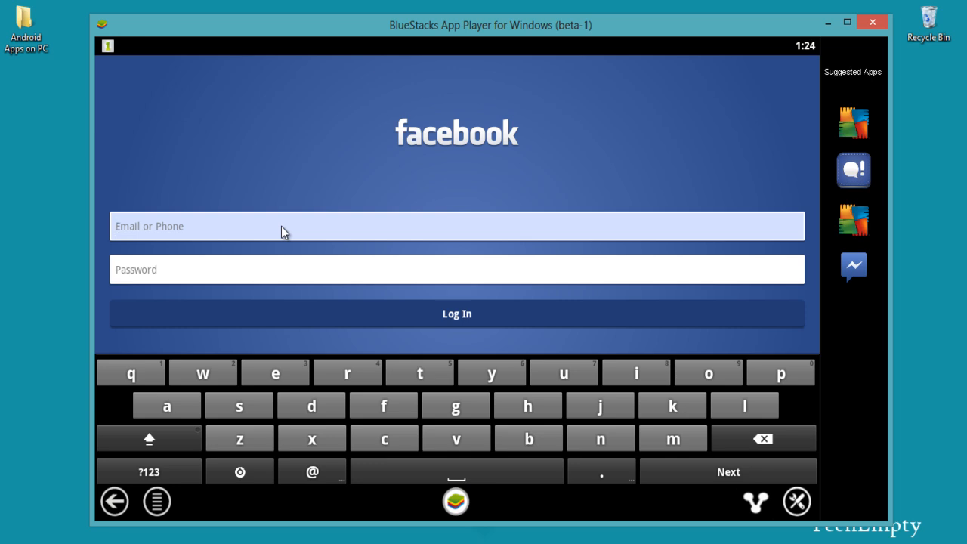
mouse_move(658, 206)
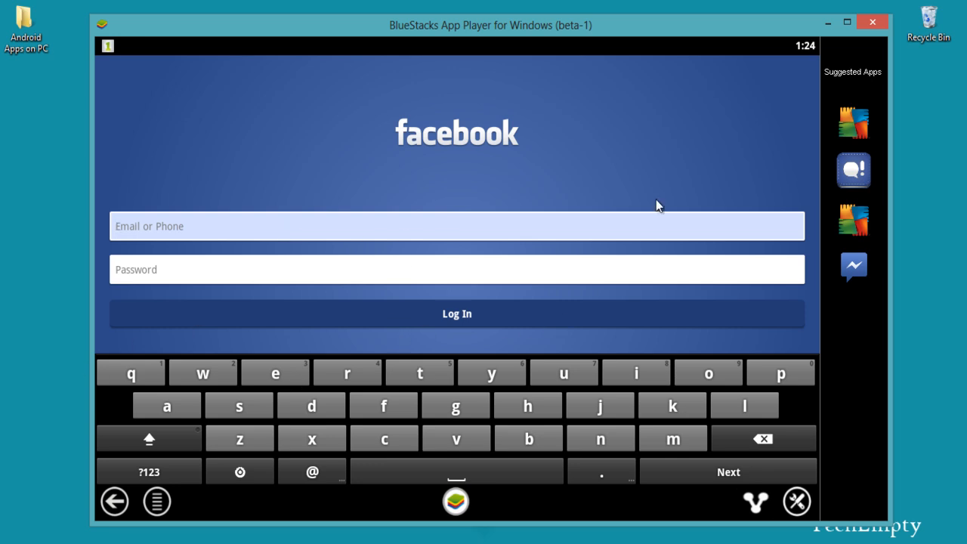
mouse_move(297, 180)
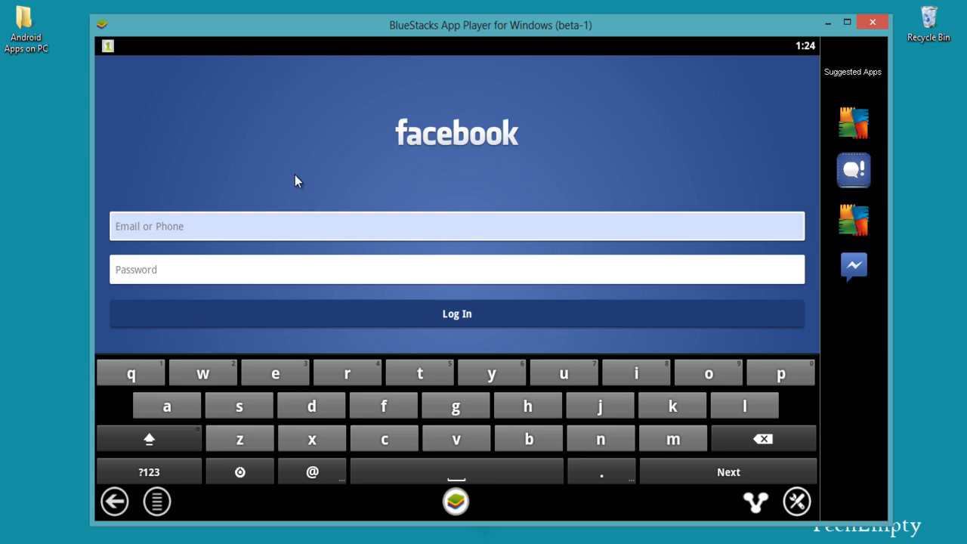
mouse_move(542, 139)
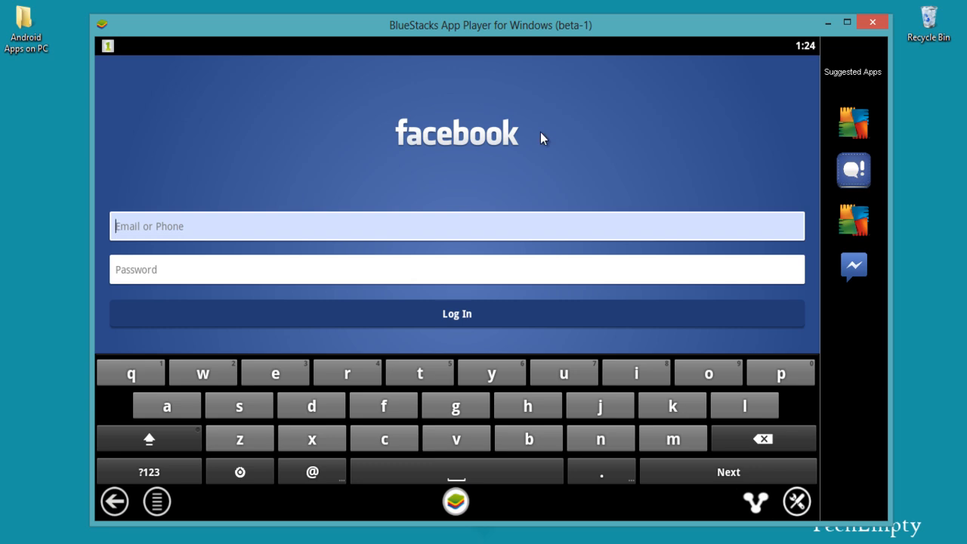